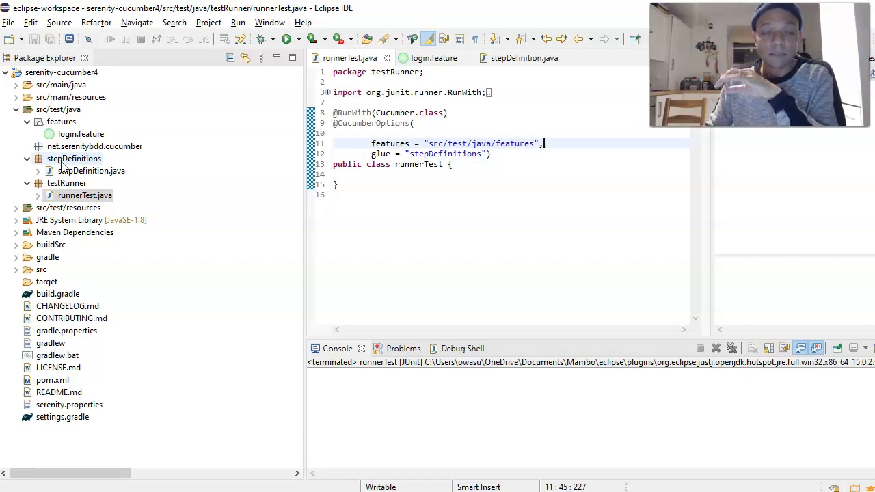
# Step: Review the login scenario's steps in login.feature
pyautogui.click(16, 73)
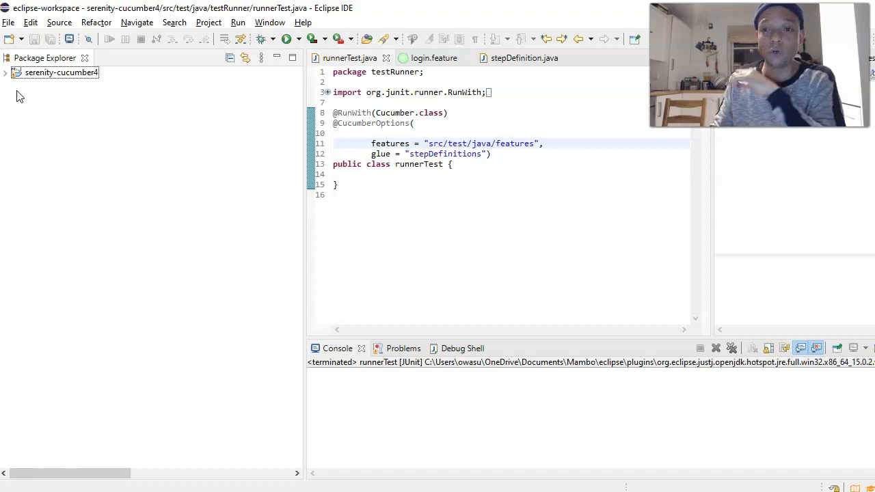
pyautogui.moveTo(19, 113)
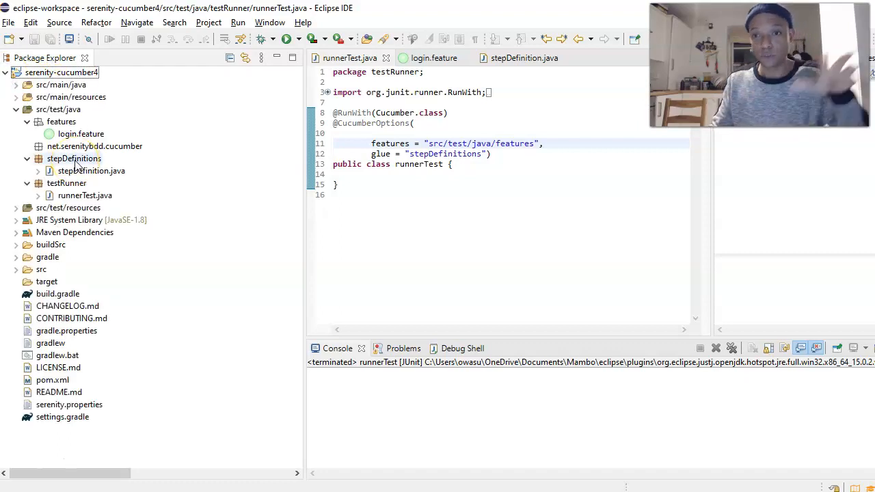
pyautogui.click(91, 170)
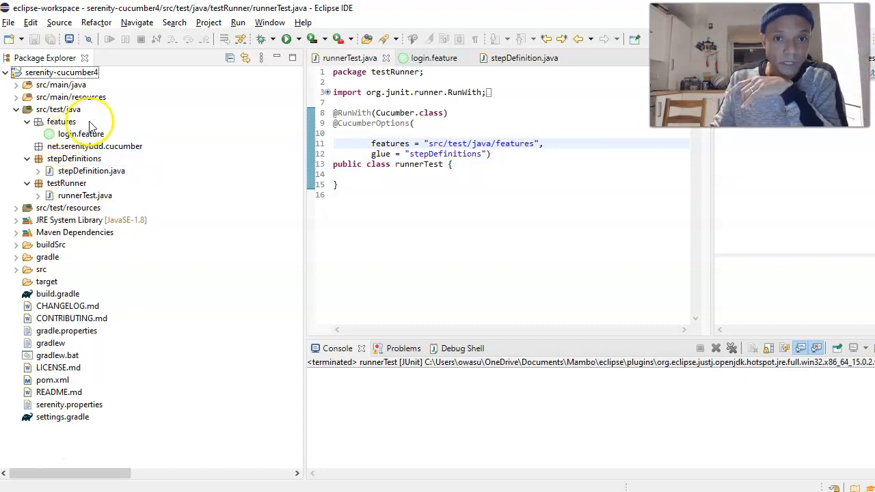
pyautogui.moveTo(524, 58)
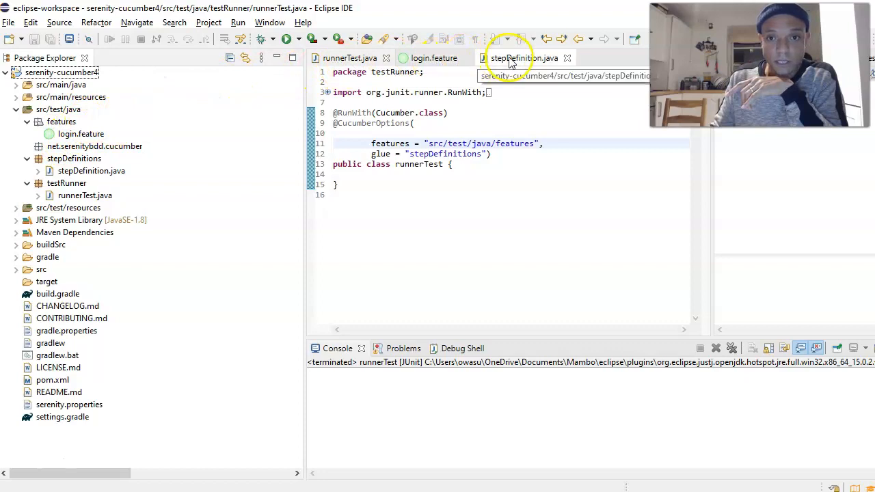
pyautogui.click(433, 57)
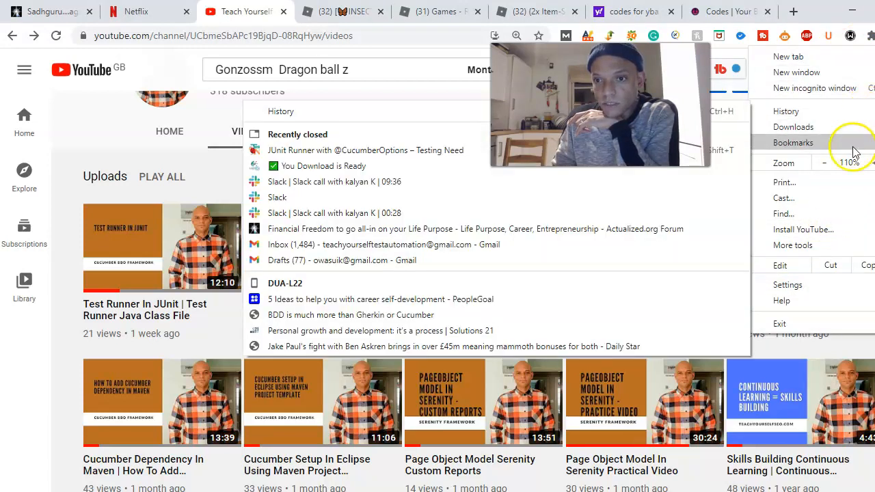
pyautogui.click(793, 142)
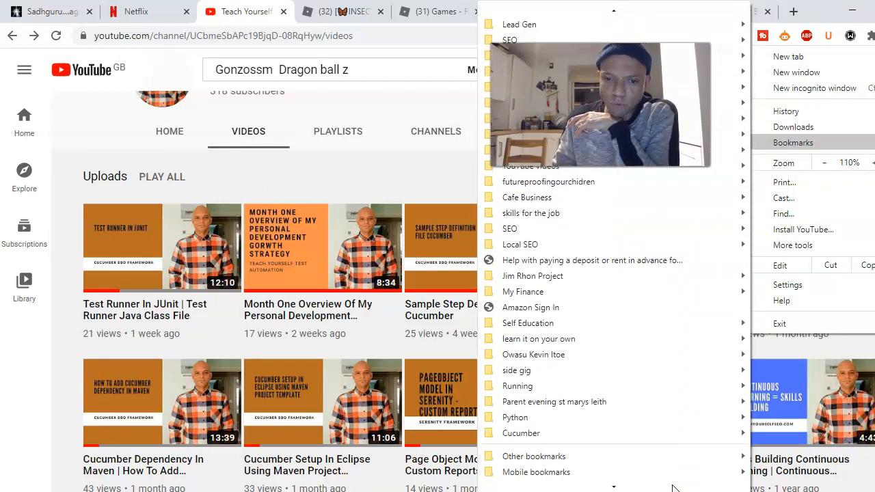
pyautogui.moveTo(515, 417)
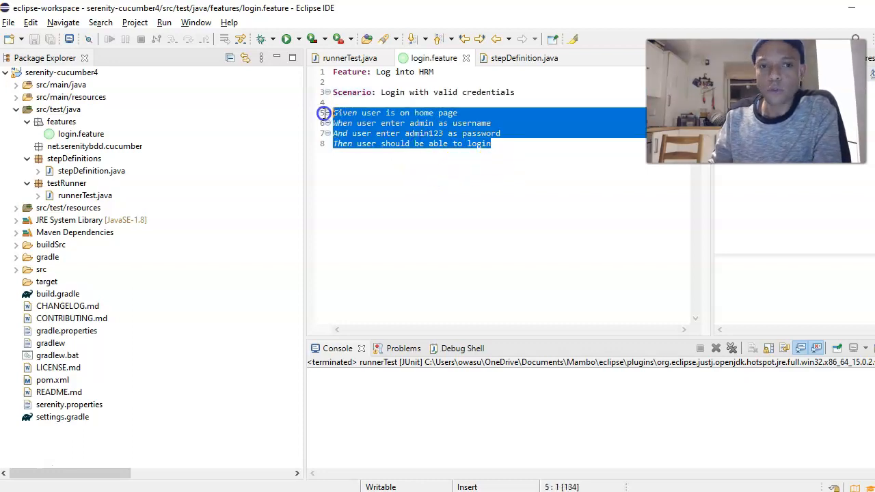
pyautogui.moveTo(514, 161)
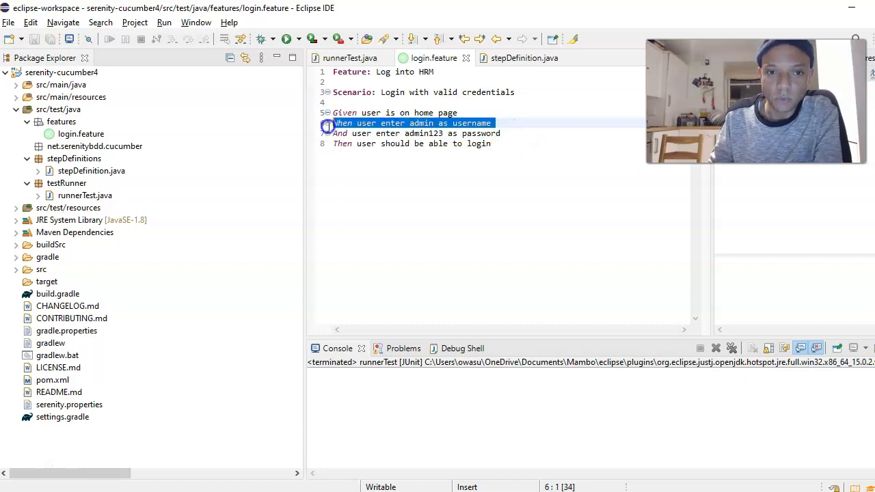
pyautogui.moveTo(564, 136)
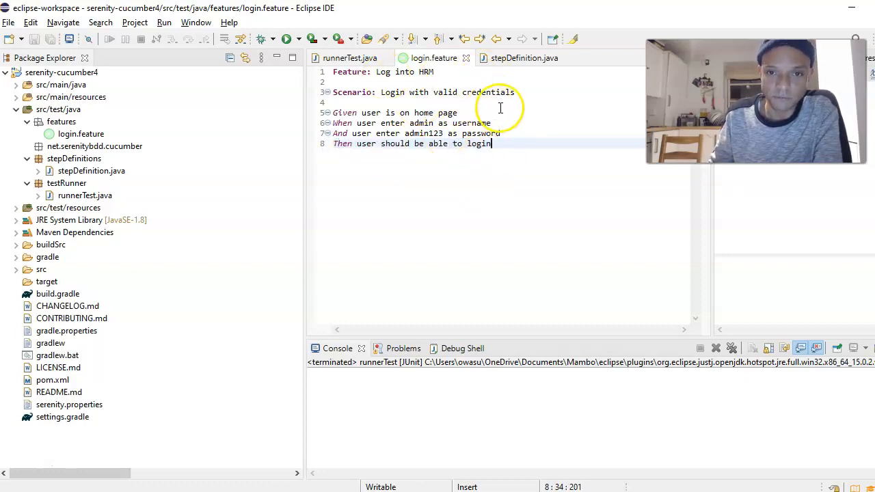
# Step: Compare the steps against the stepDefinition.java methods, then return to runnerTest.java
pyautogui.click(525, 57)
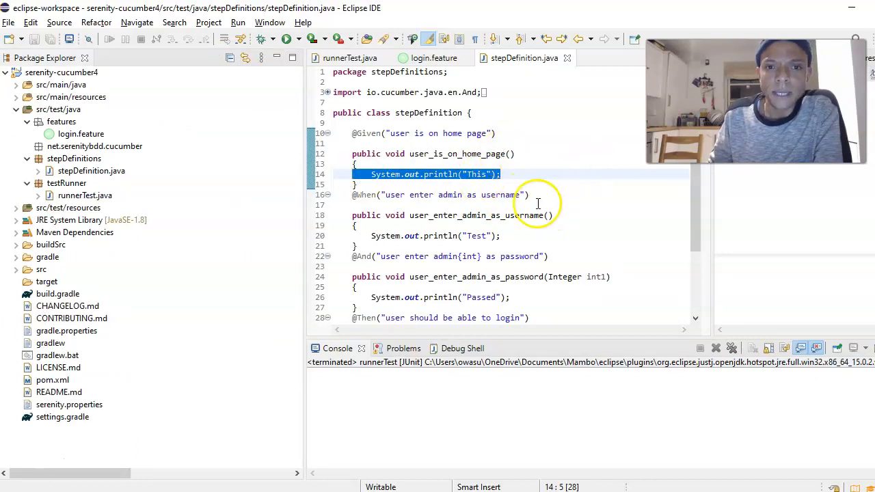
pyautogui.click(422, 133)
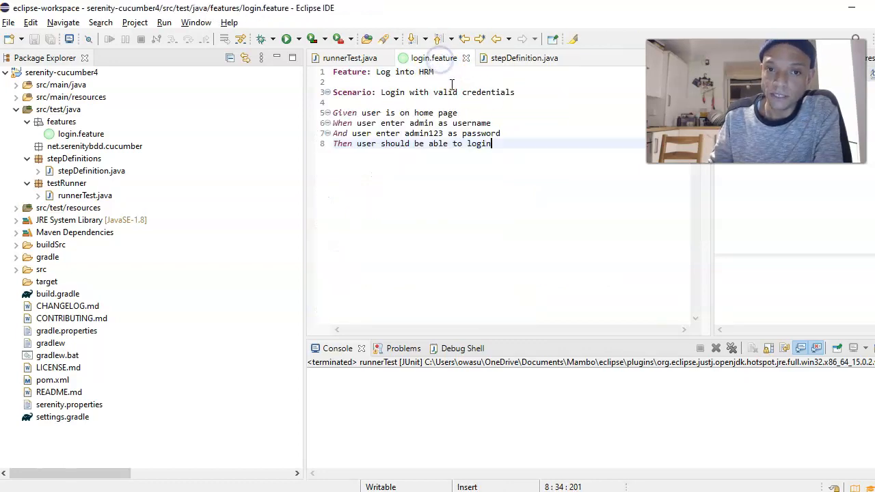
pyautogui.click(420, 143)
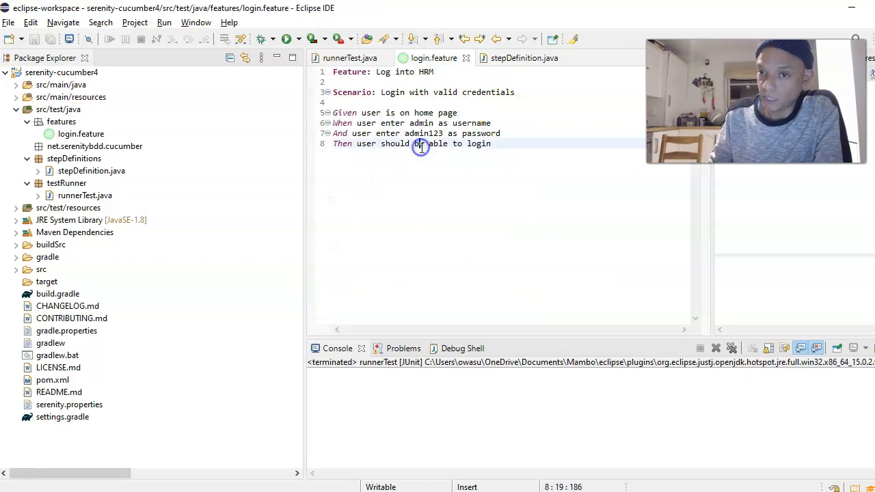
pyautogui.click(349, 58)
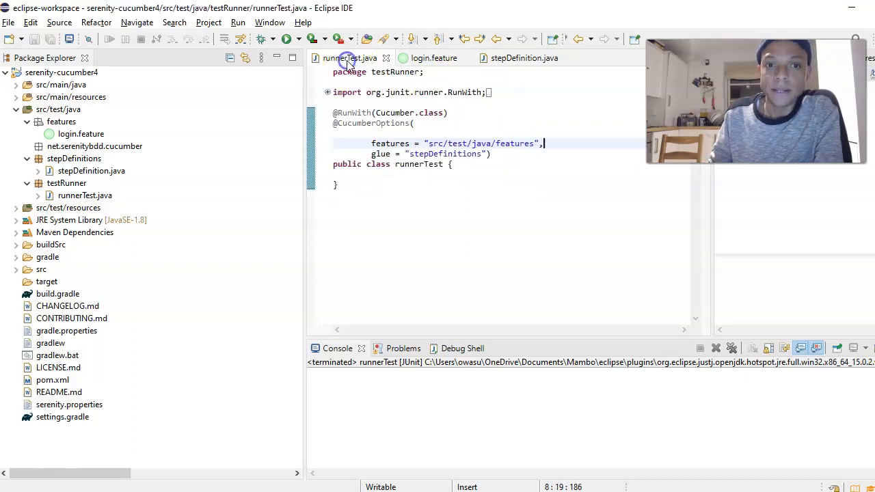
# Step: Run runnerTest.java as a JUnit Test and bring up the JUnit results
pyautogui.press('ctrl+a')
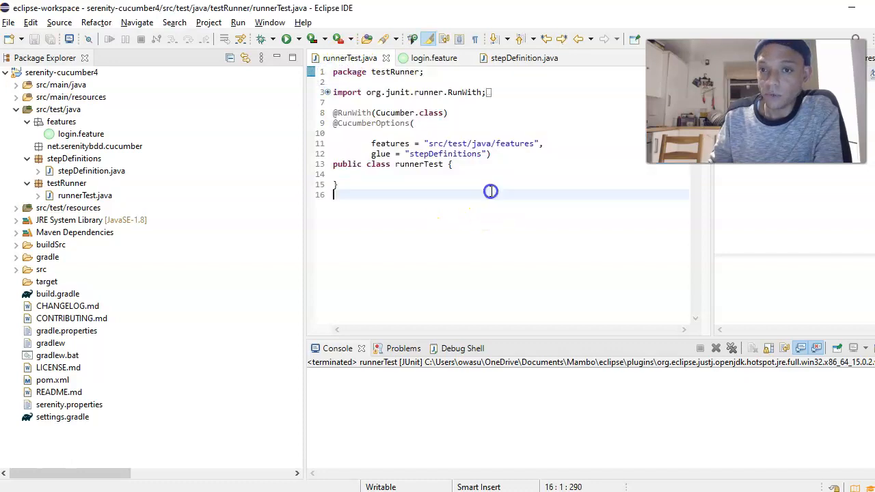
pyautogui.moveTo(491, 191); pyautogui.dragTo(335, 109)
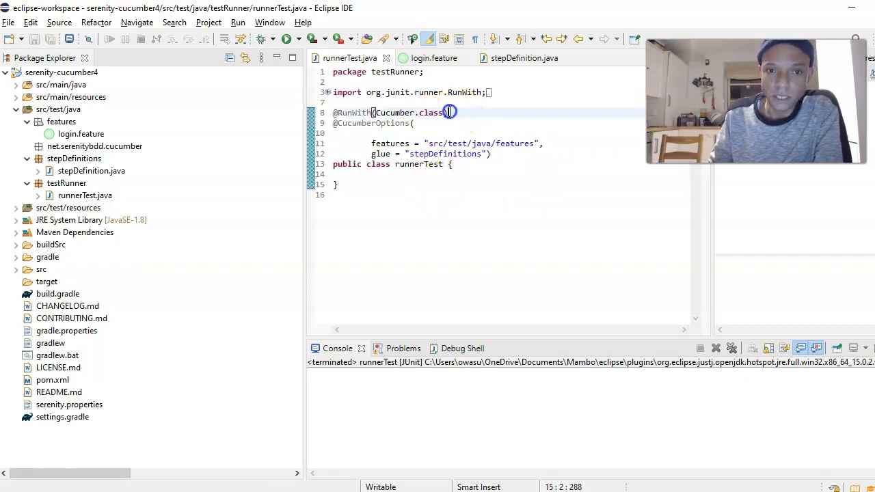
pyautogui.tripleClick(390, 112)
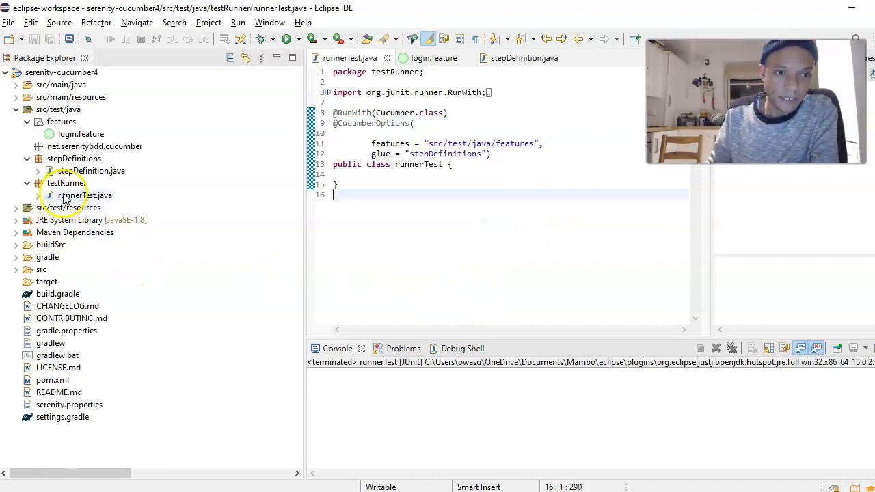
pyautogui.rightClick(84, 196)
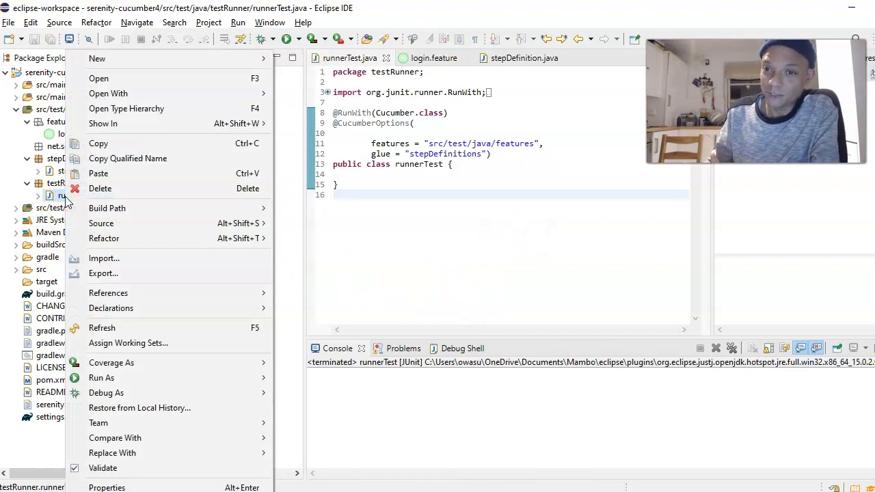
pyautogui.moveTo(100, 188)
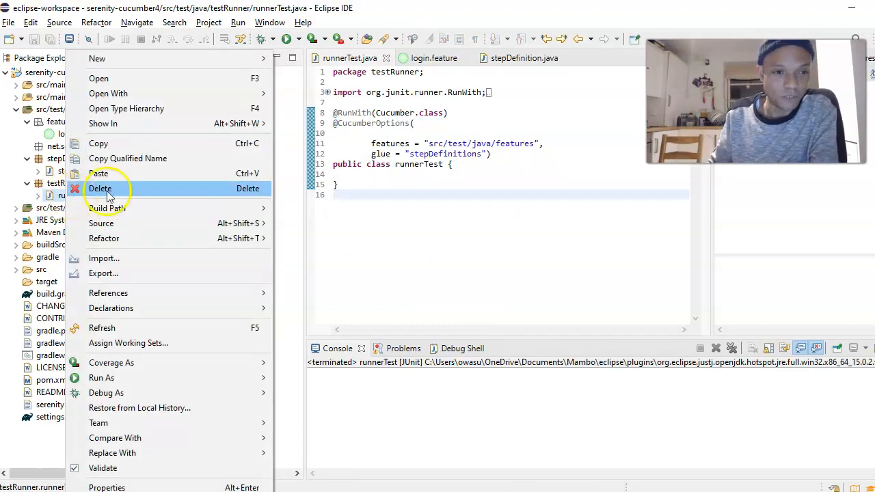
pyautogui.moveTo(101, 377)
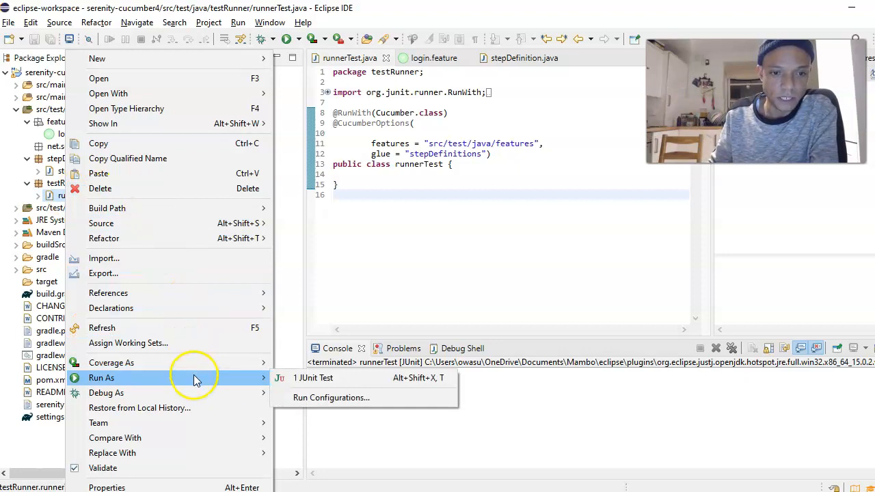
pyautogui.click(313, 377)
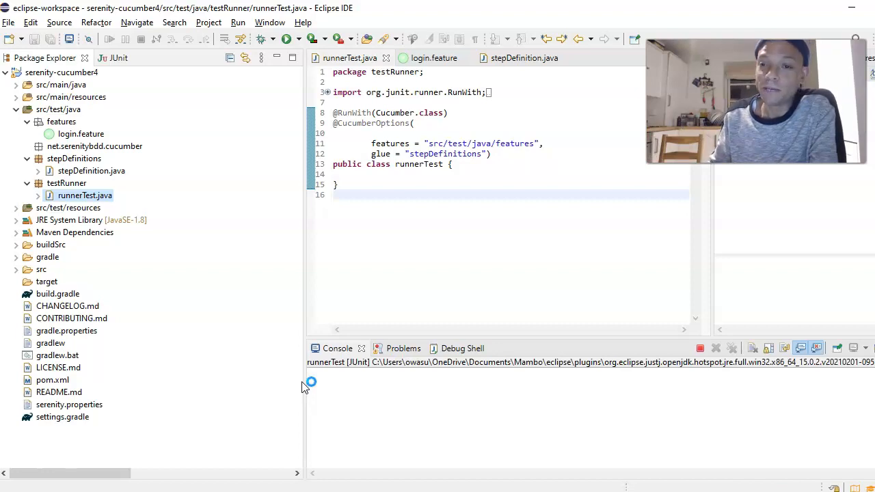
pyautogui.click(285, 39)
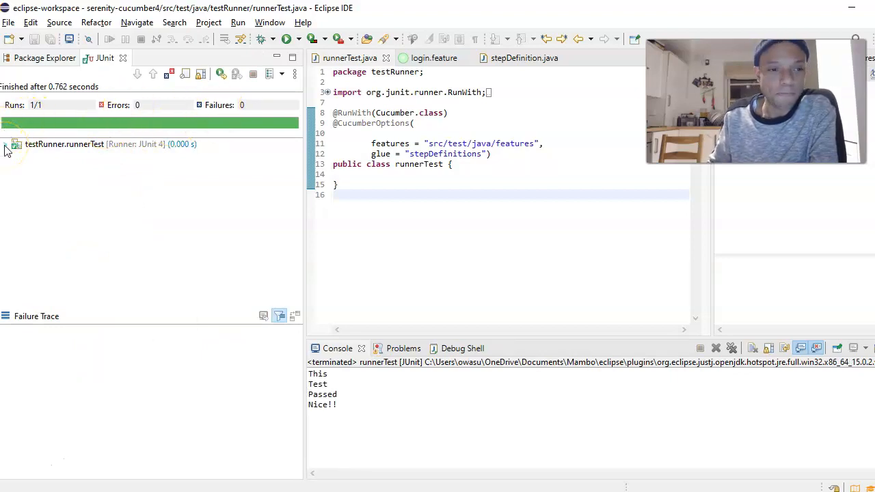
# Step: Expand runnerTest to the passed 'Login with valid credentials' scenario and open login.feature
pyautogui.click(5, 144)
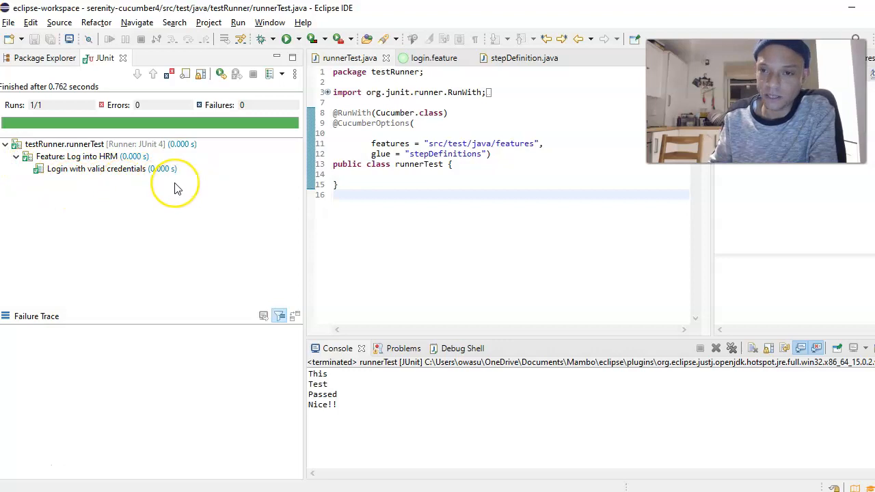
pyautogui.moveTo(151, 185)
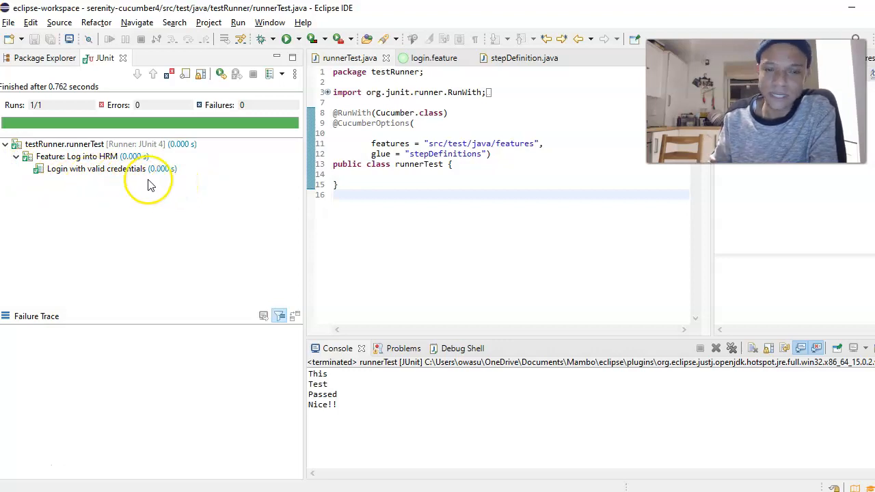
pyautogui.click(111, 169)
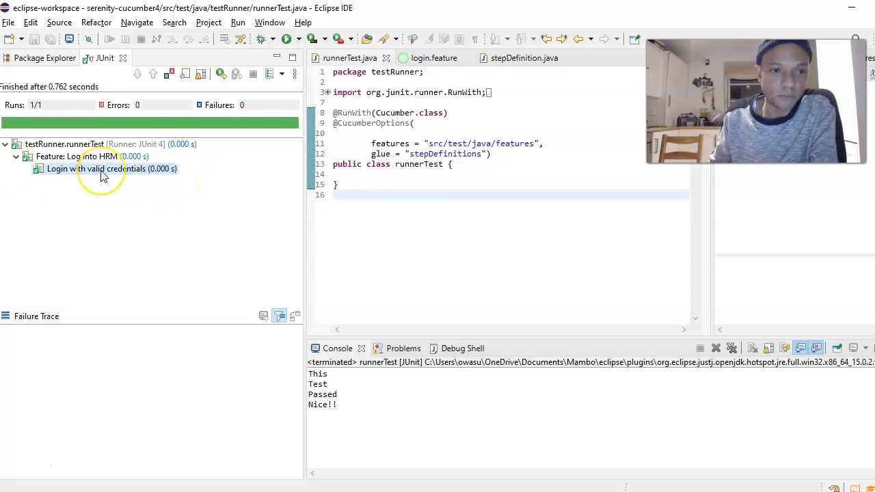
pyautogui.click(112, 169)
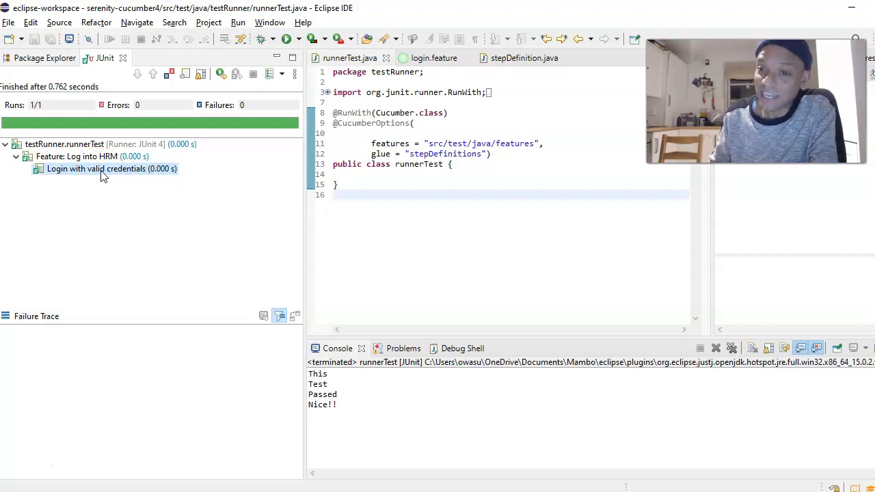
pyautogui.click(434, 57)
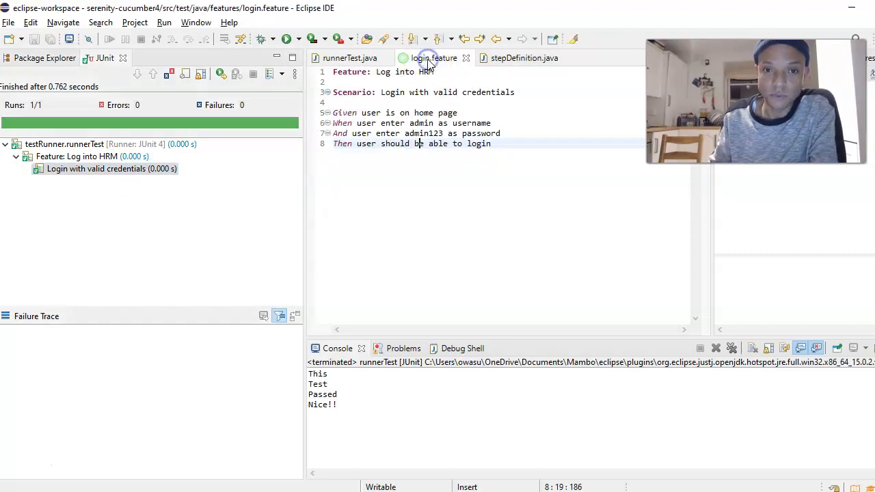
# Step: Trace the scenario and 'Log into HRM' feature to their lines, then view stepDefinition.java
pyautogui.doubleClick(431, 93)
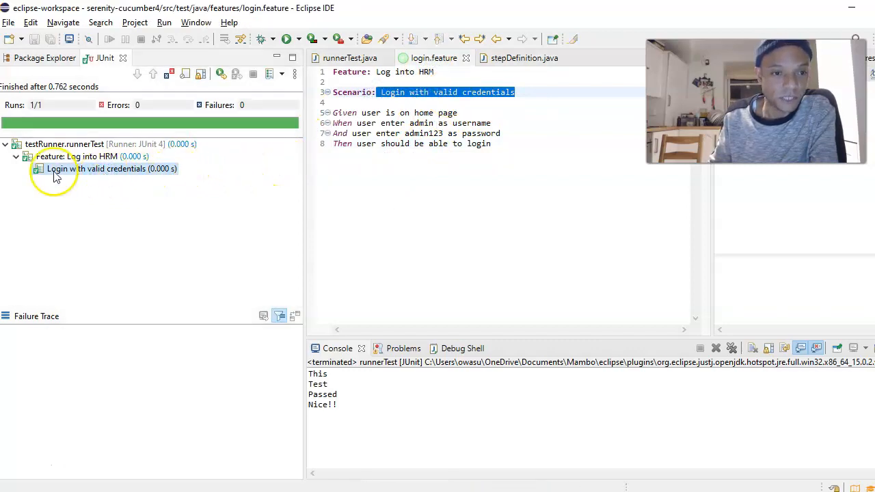
pyautogui.moveTo(266, 133)
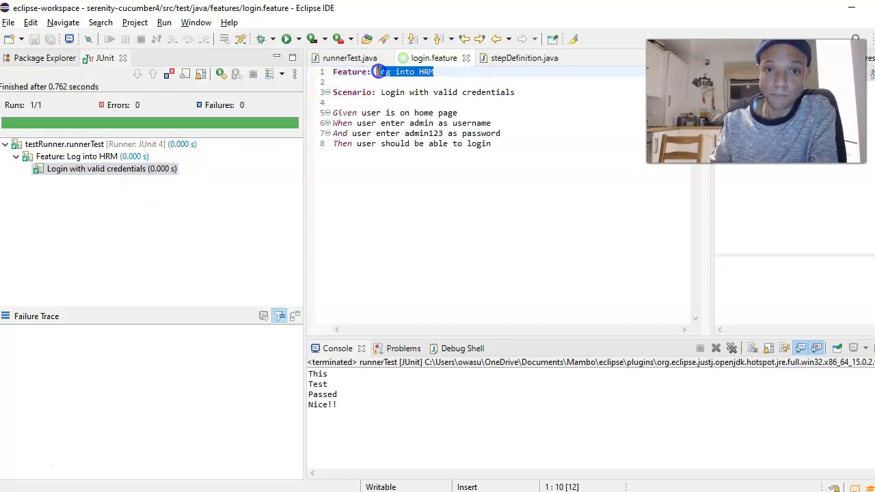
pyautogui.click(435, 72)
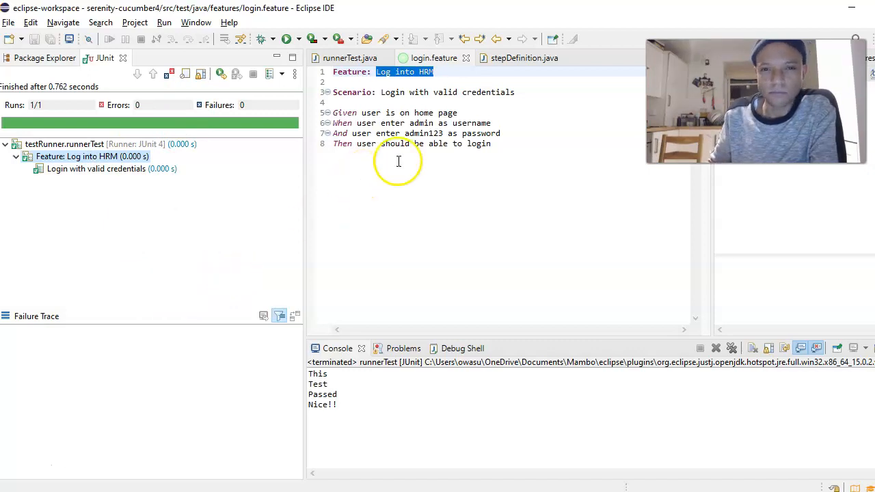
pyautogui.click(524, 57)
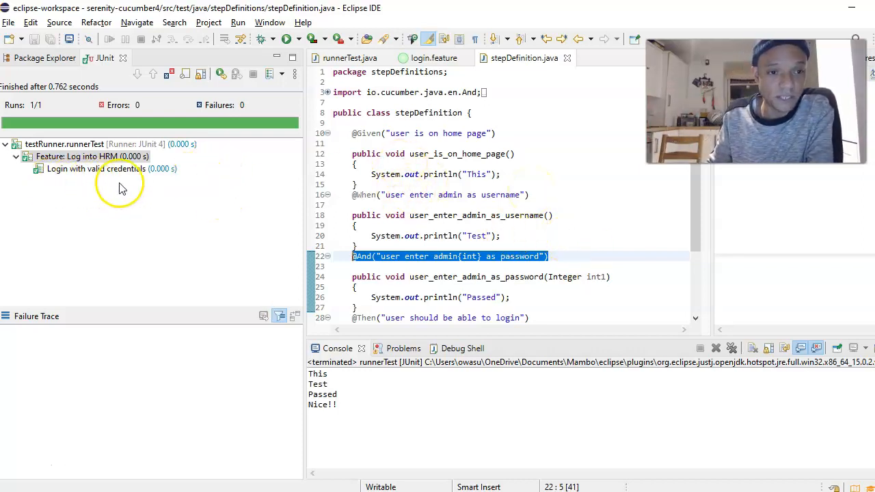
pyautogui.moveTo(289, 219)
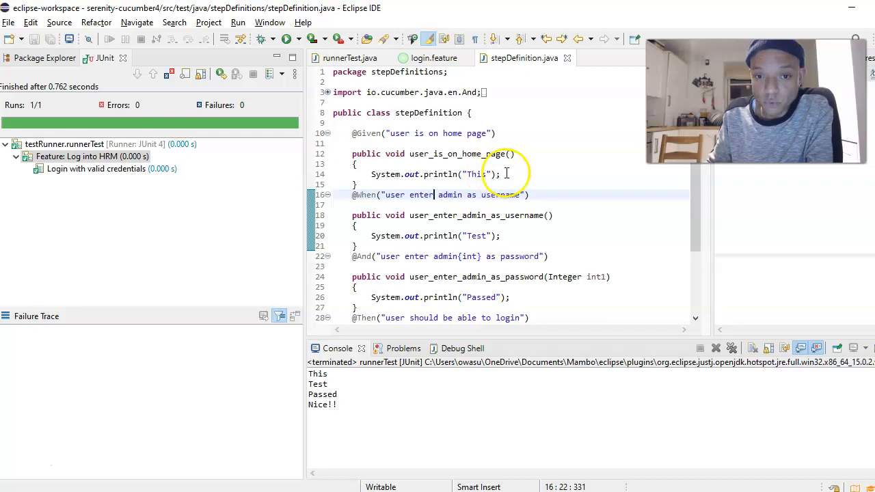
pyautogui.tripleClick(435, 174)
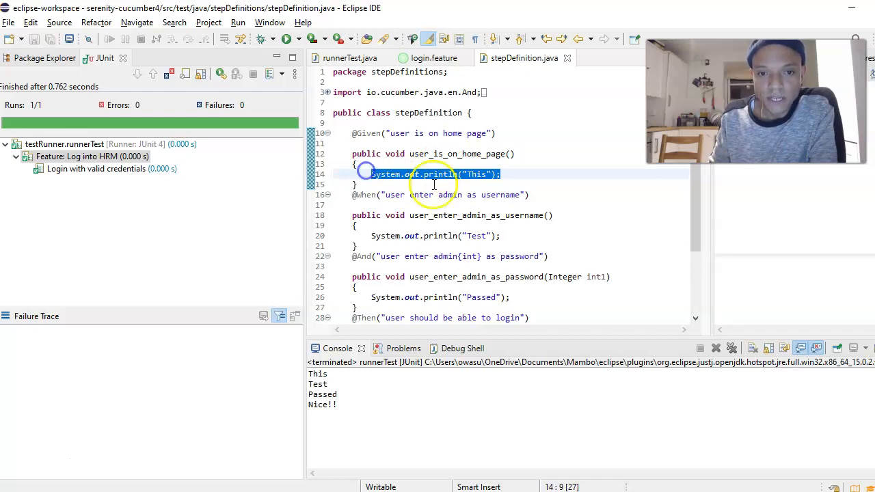
pyautogui.moveTo(477, 175)
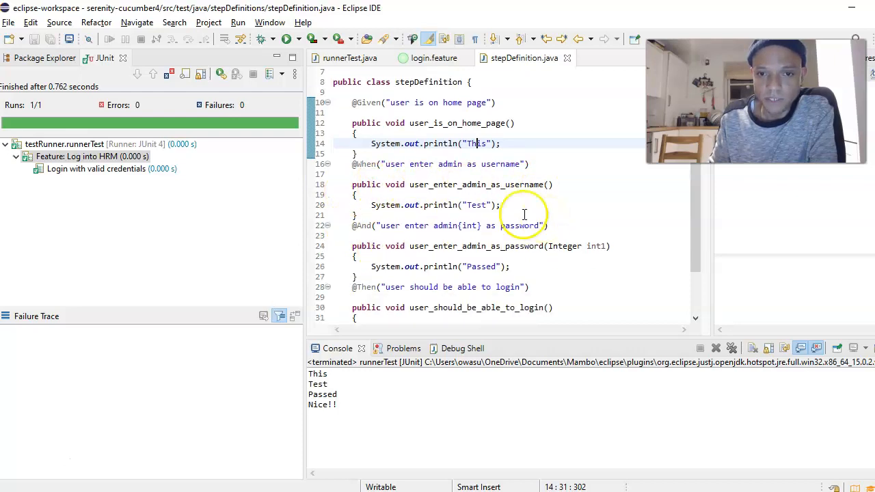
pyautogui.scroll(-3)
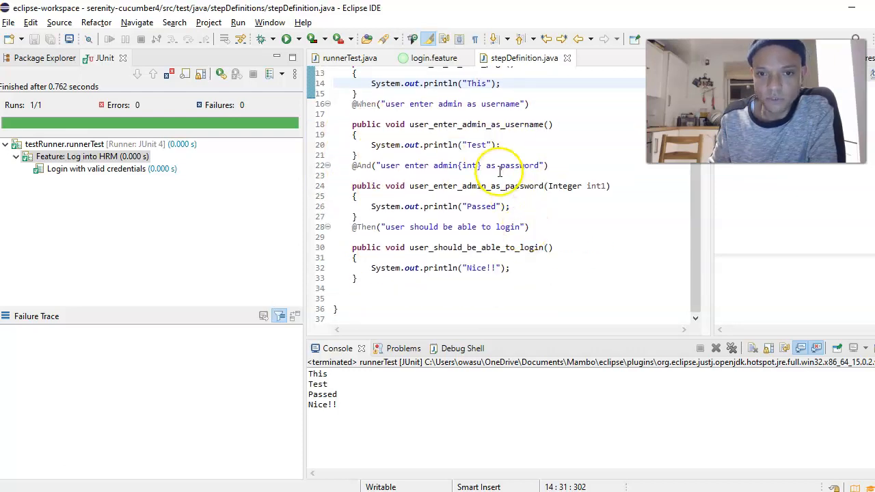